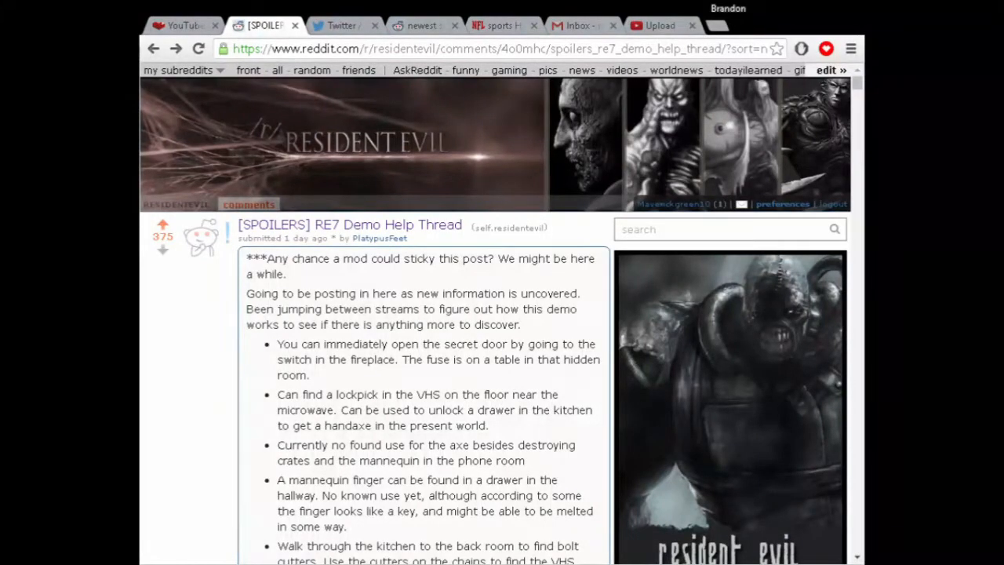
Read down the RE7 Demo Help Thread's post and numbered edits into the comments.
{"action": "scroll", "scroll_direction": "down", "scroll_amount": 3}
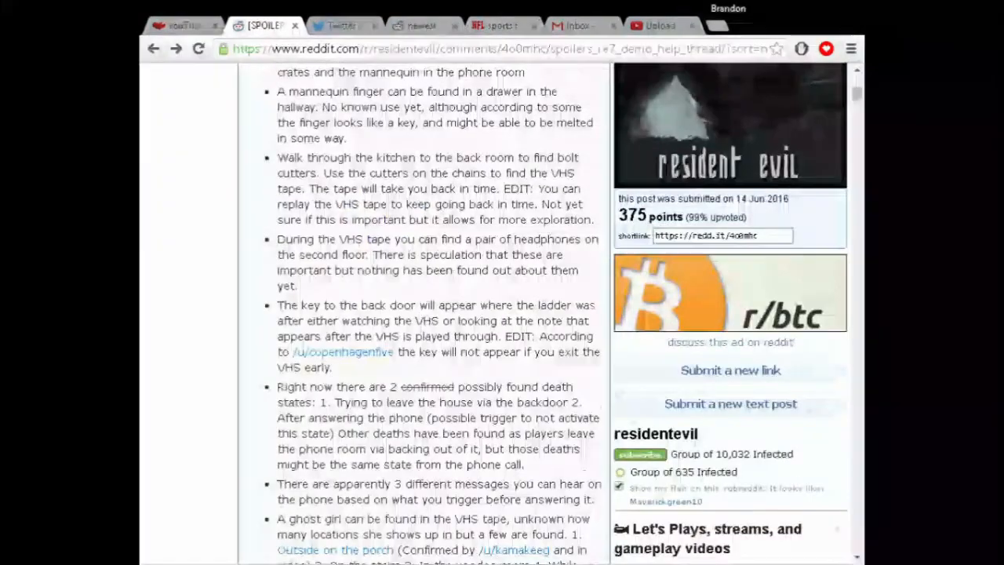
{"action": "scroll", "scroll_direction": "down", "scroll_amount": 3}
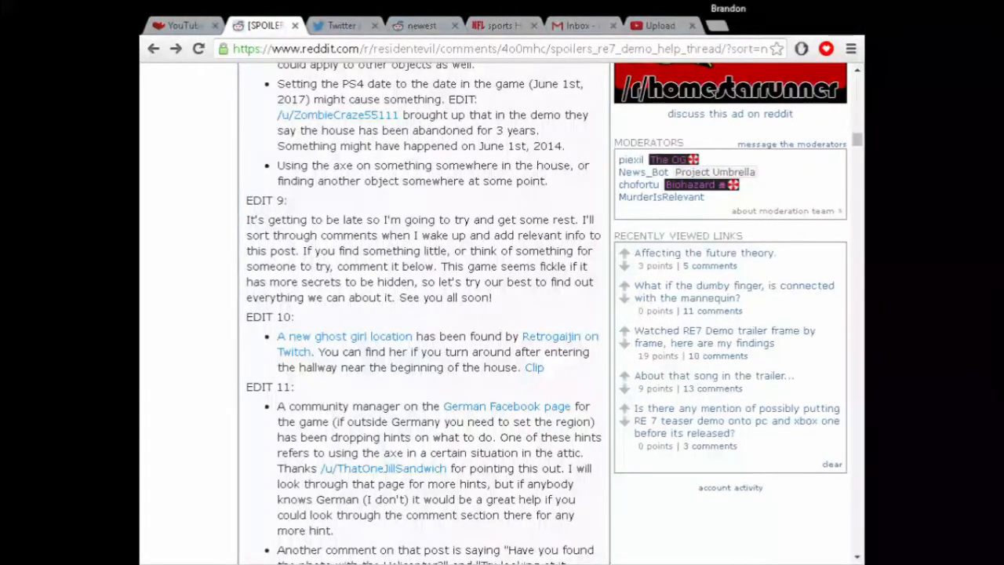
{"action": "scroll", "scroll_direction": "down", "scroll_amount": 3}
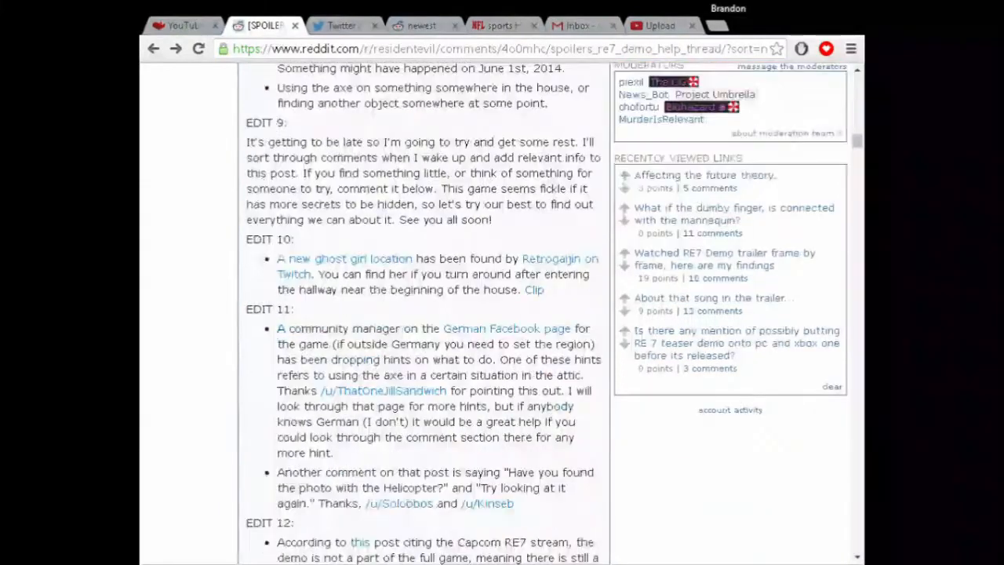
{"action": "scroll", "scroll_direction": "down", "scroll_amount": 3}
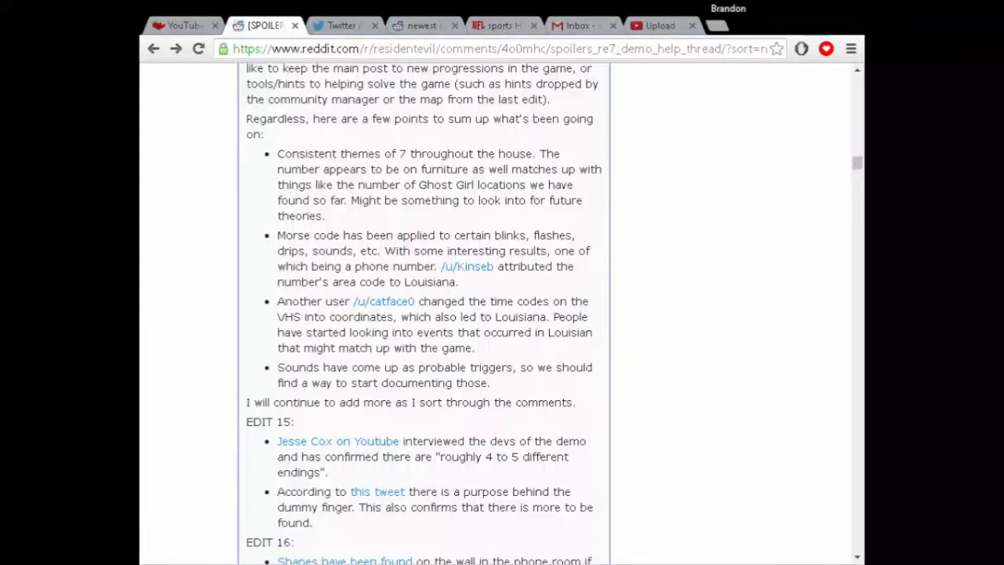
{"action": "scroll", "scroll_direction": "down", "scroll_amount": 3}
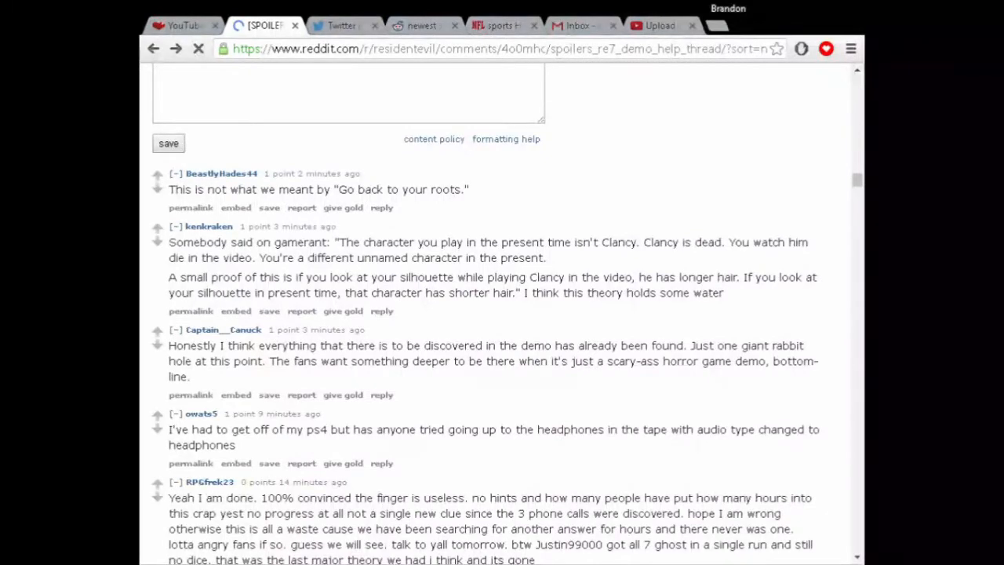
{"action": "left_click", "coordinate": [199, 49]}
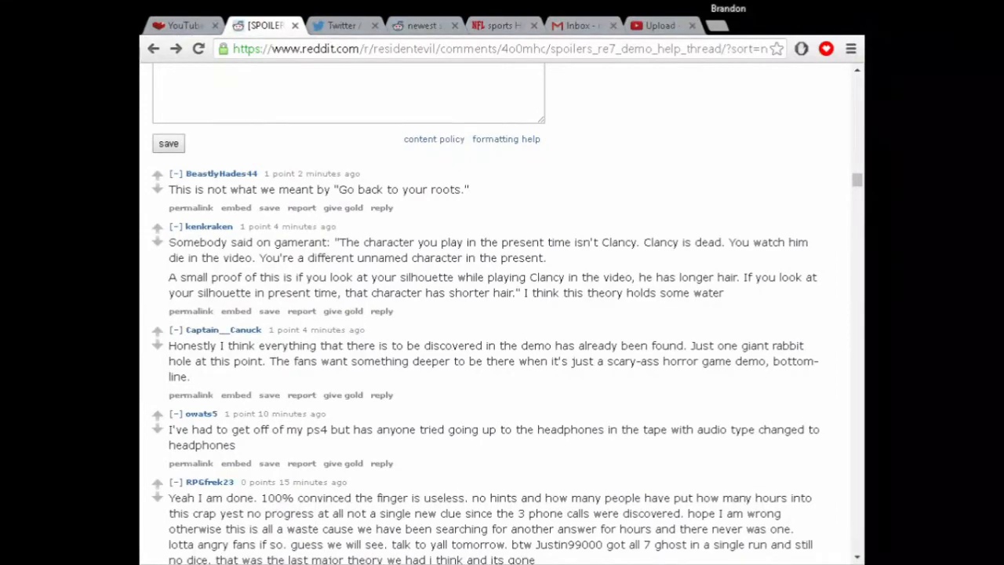
{"action": "scroll", "scroll_direction": "down", "scroll_amount": 3}
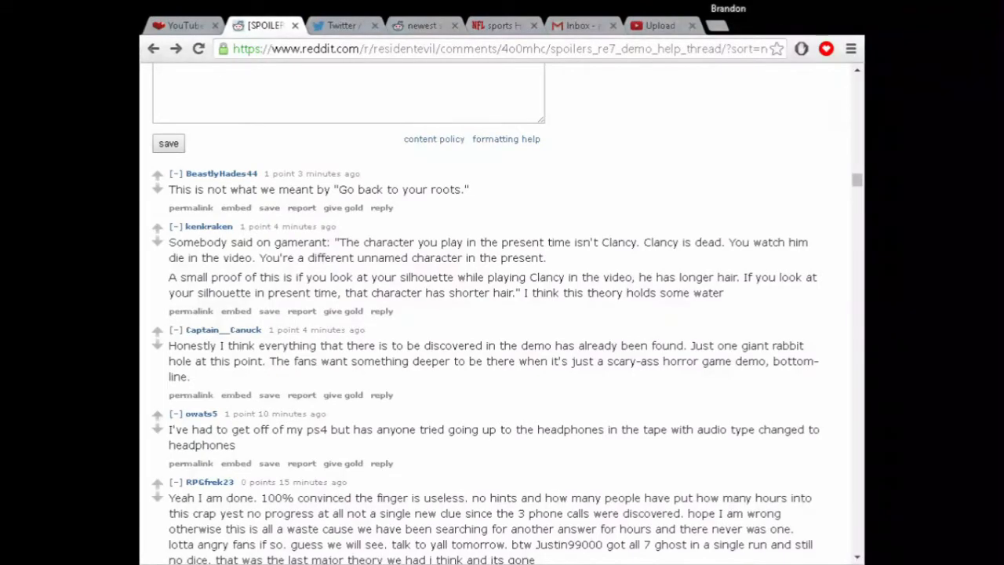
Highlight the 'giant rabbit hole' comment sentence while reading the thread.
{"action": "scroll", "scroll_direction": "down", "scroll_amount": 3}
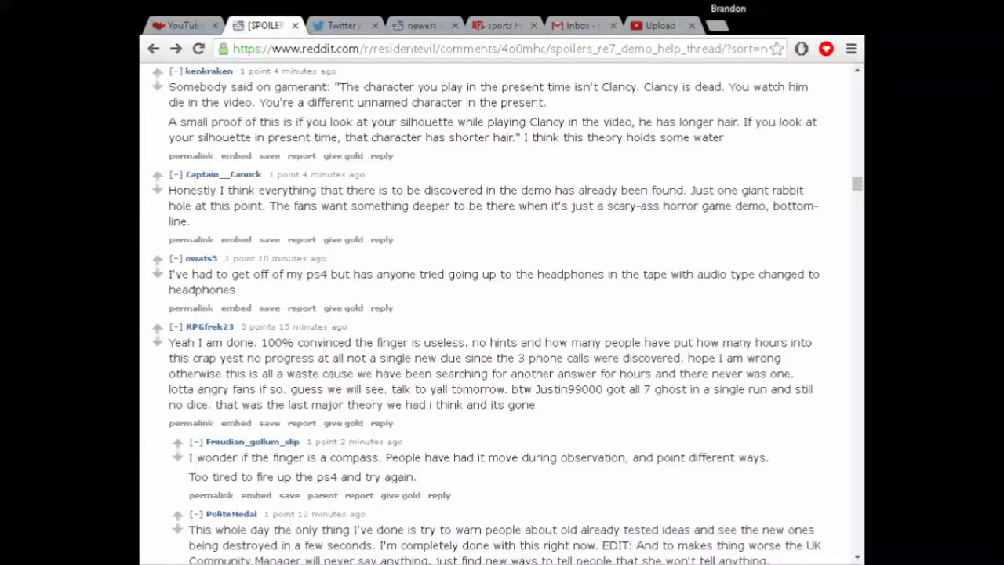
{"action": "double_click", "coordinate": [509, 190]}
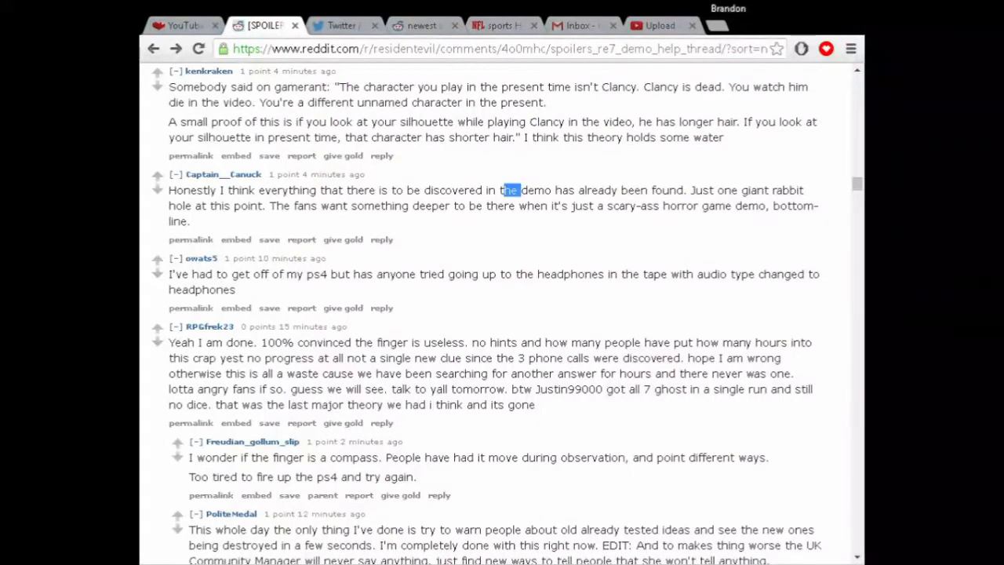
{"action": "left_click_drag", "start_coordinate": [502, 189], "coordinate": [684, 189]}
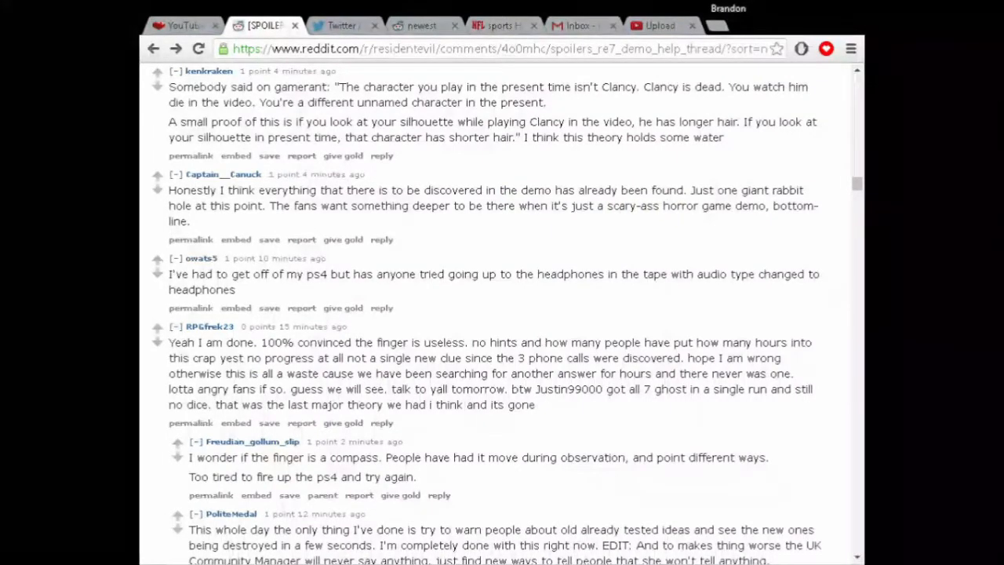
{"action": "double_click", "coordinate": [744, 190]}
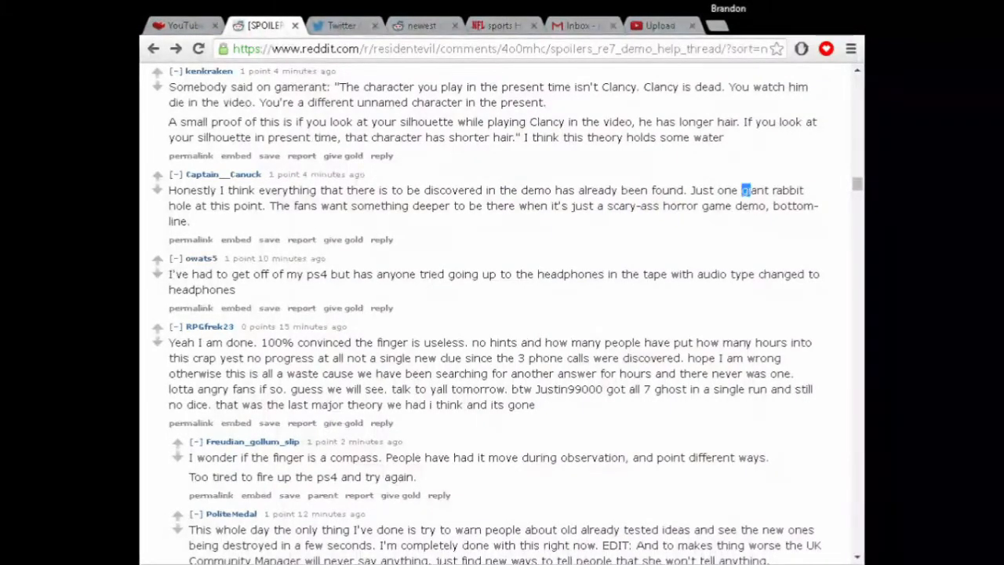
{"action": "left_click_drag", "start_coordinate": [740, 190], "coordinate": [772, 206]}
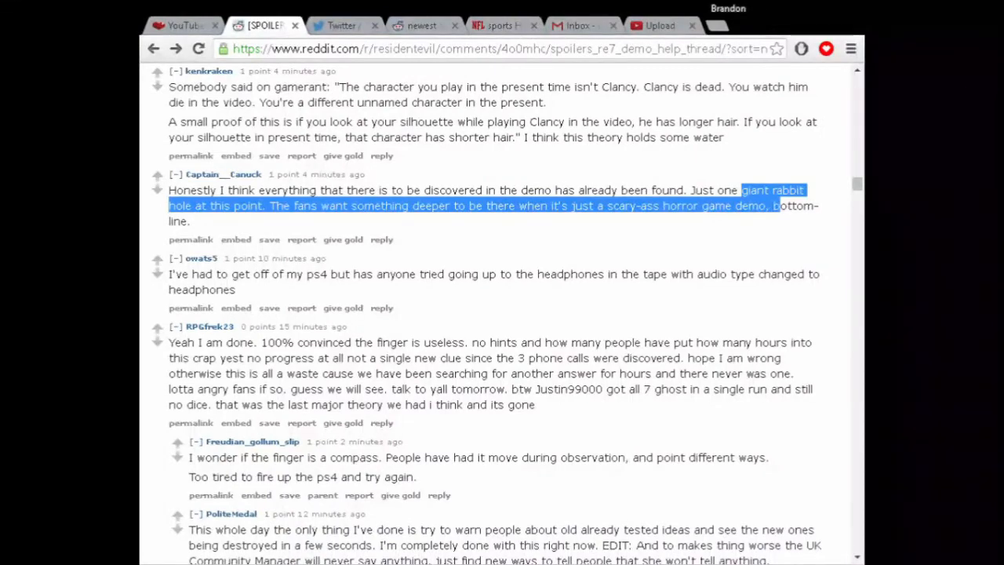
Highlight the finger-is-a-compass comment and scroll down to the fuse box discussion.
{"action": "scroll", "scroll_direction": "down", "scroll_amount": 3}
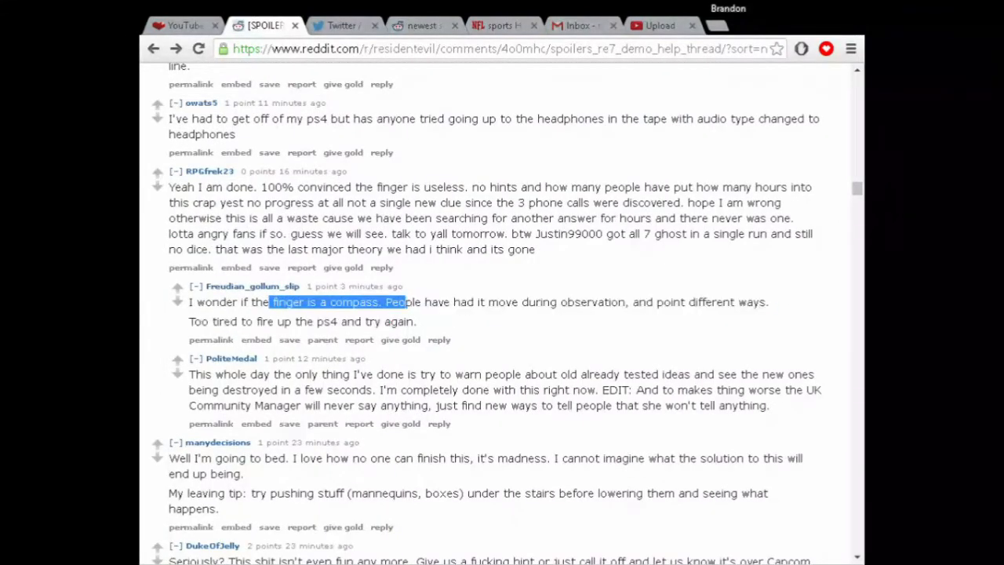
{"action": "left_click_drag", "start_coordinate": [404, 303], "coordinate": [416, 321]}
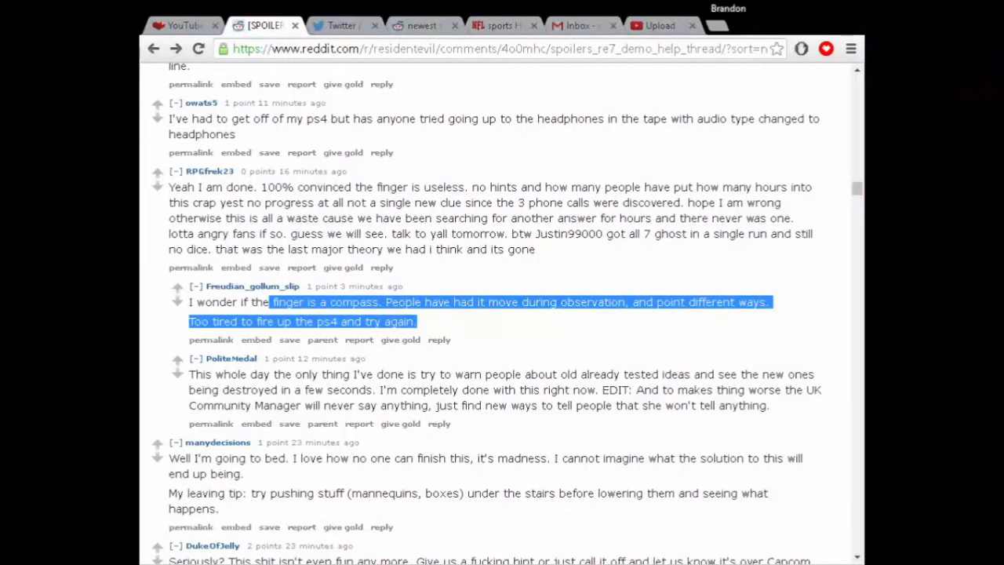
{"action": "scroll", "scroll_direction": "down", "scroll_amount": 3}
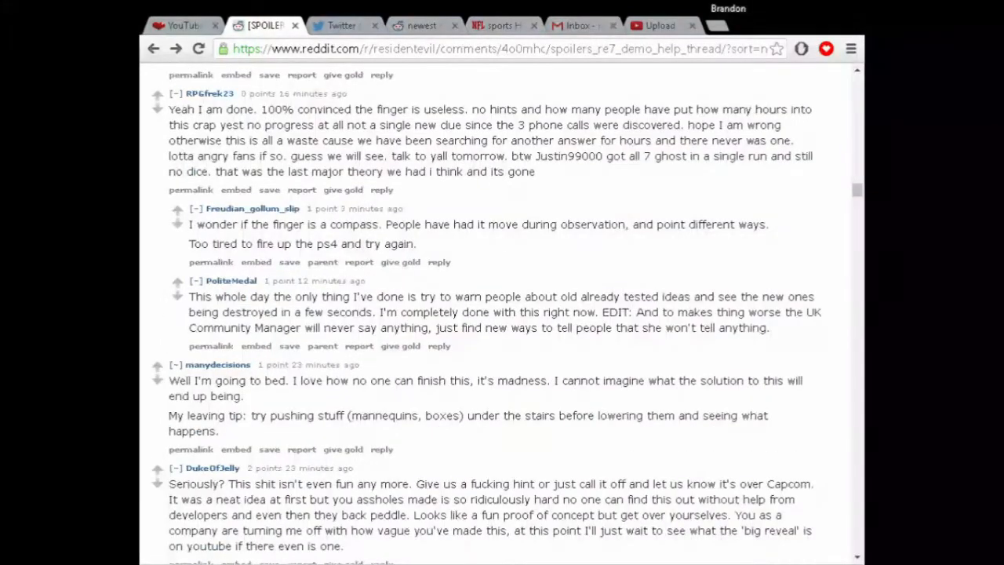
{"action": "scroll", "scroll_direction": "down", "scroll_amount": 3}
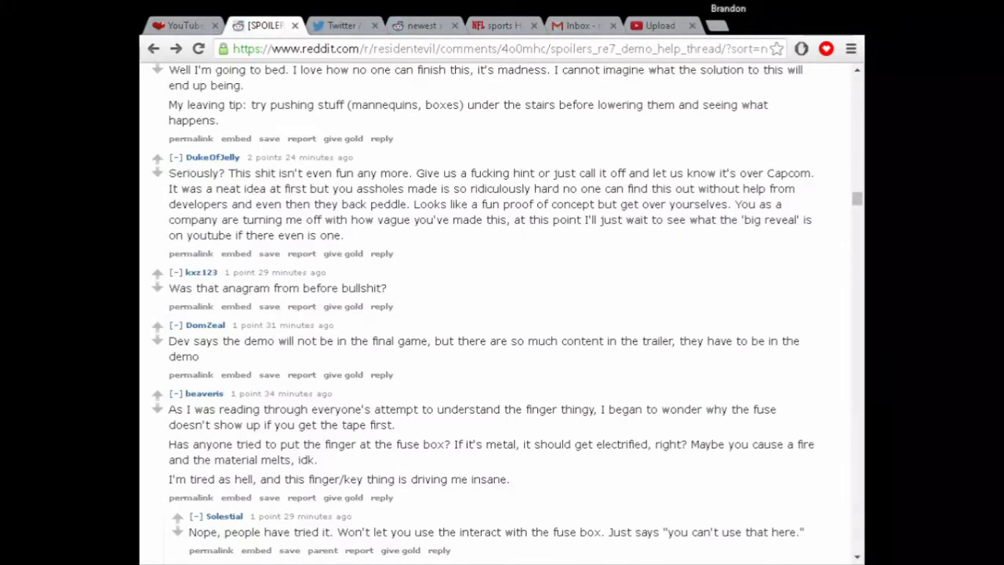
{"action": "scroll", "scroll_direction": "down", "scroll_amount": 3}
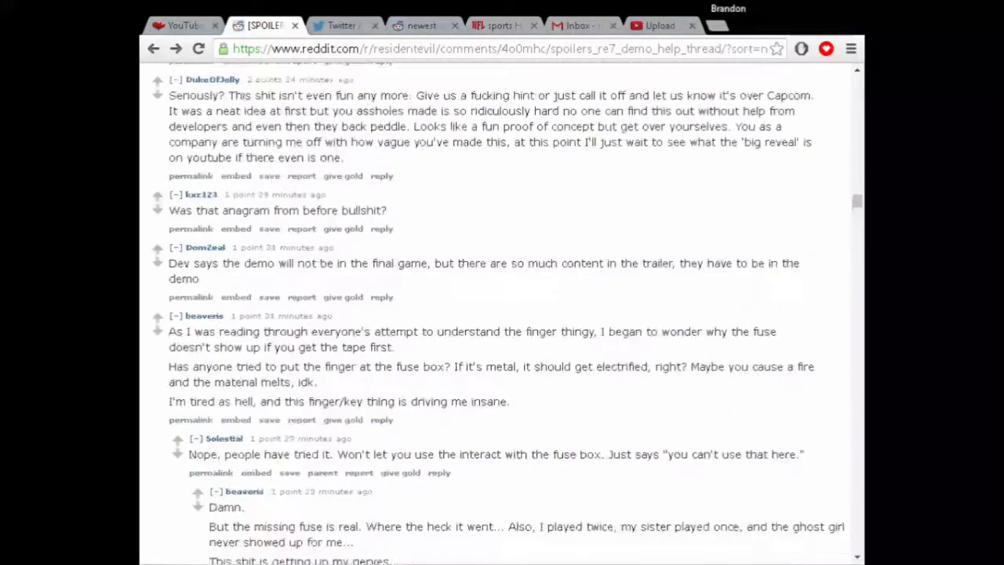
{"action": "scroll", "scroll_direction": "up", "scroll_amount": 3}
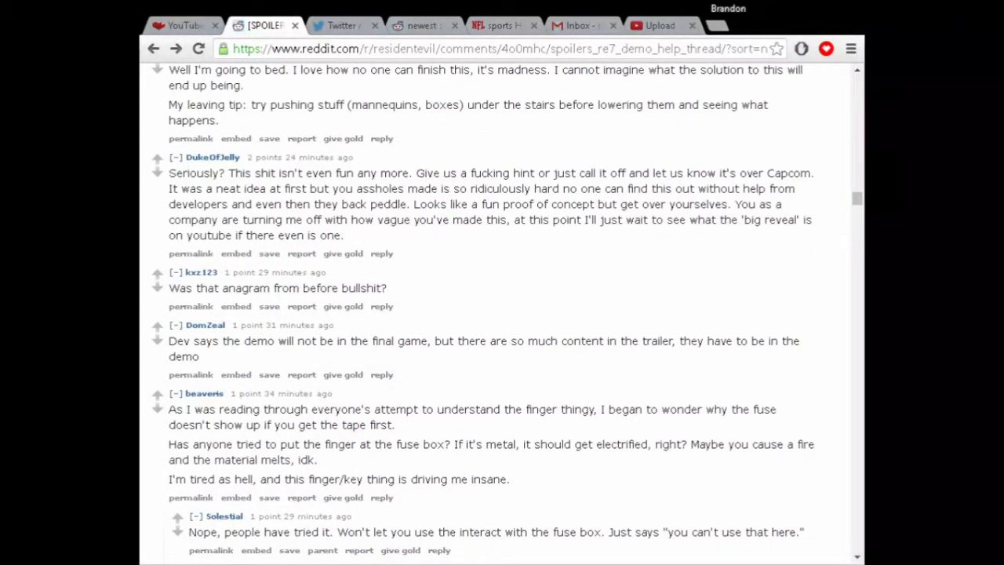
{"action": "scroll", "scroll_direction": "down", "scroll_amount": 3}
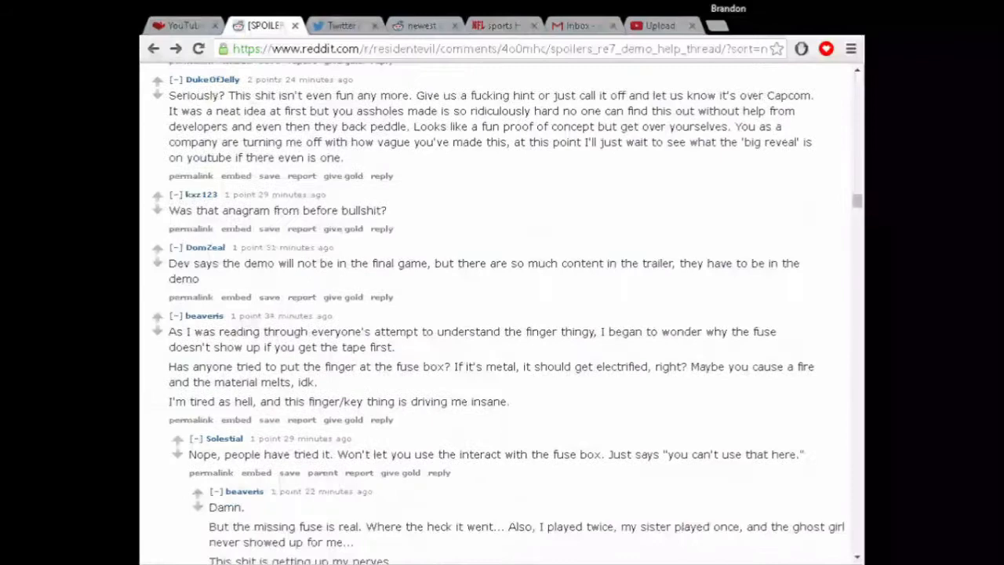
{"action": "scroll", "scroll_direction": "down", "scroll_amount": 3}
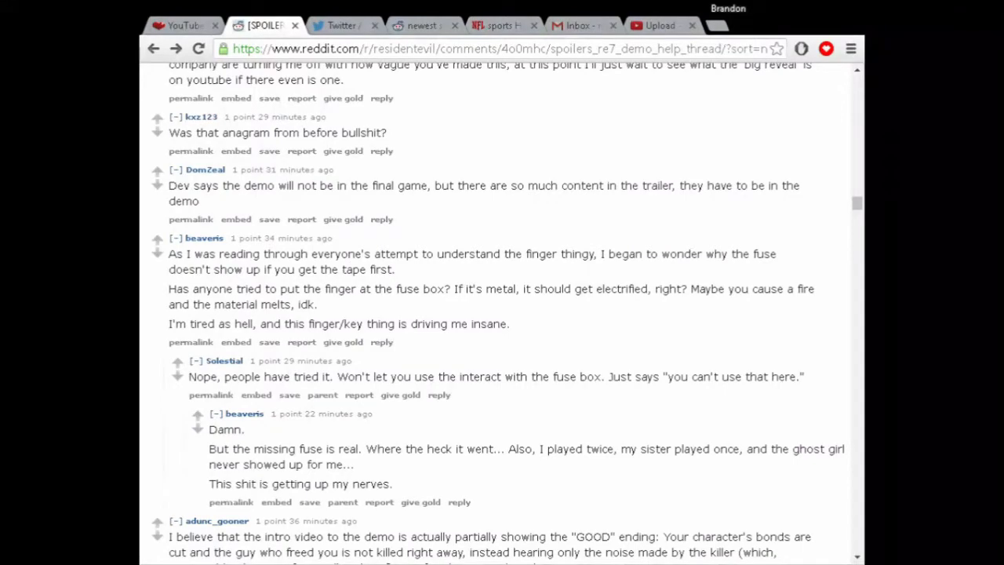
{"action": "scroll", "scroll_direction": "down", "scroll_amount": 3}
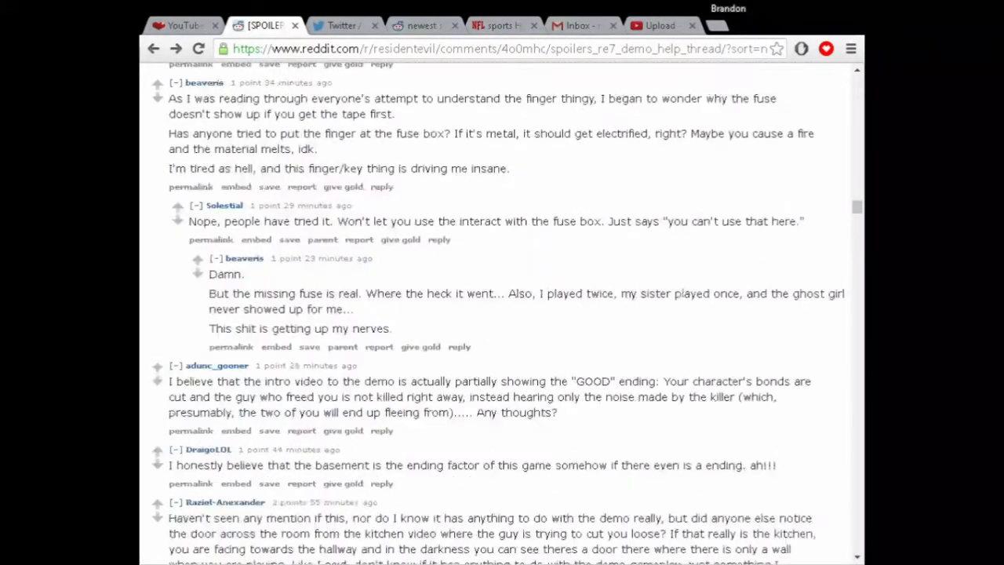
{"action": "scroll", "scroll_direction": "up", "scroll_amount": 3}
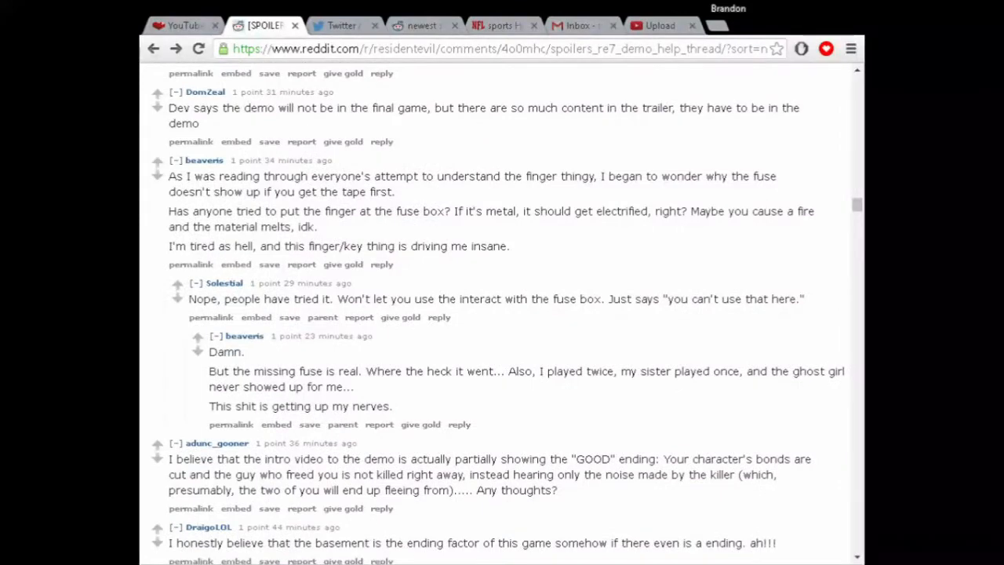
{"action": "scroll", "scroll_direction": "down", "scroll_amount": 3}
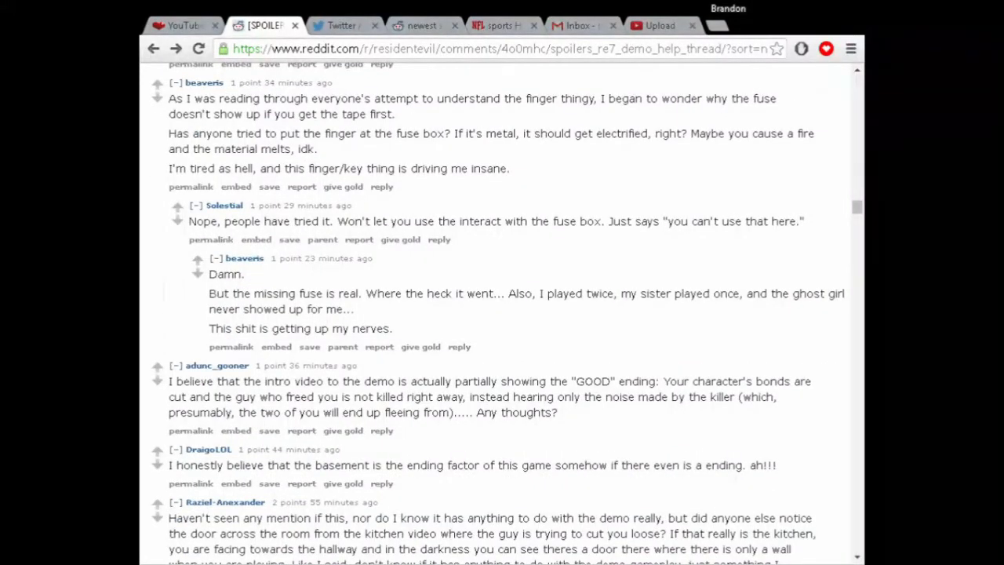
{"action": "left_click_drag", "start_coordinate": [254, 294], "coordinate": [353, 308]}
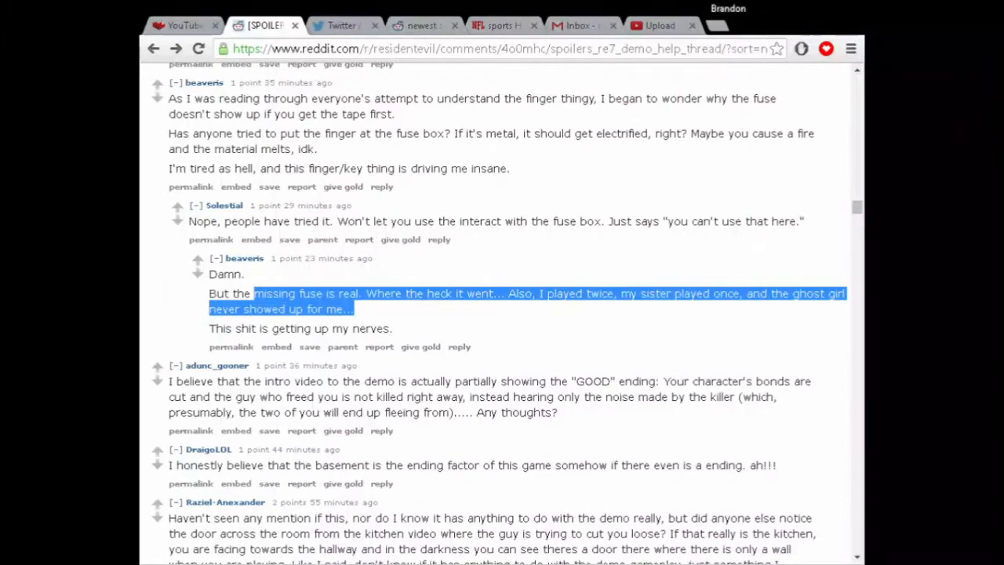
{"action": "scroll", "scroll_direction": "up", "scroll_amount": 3}
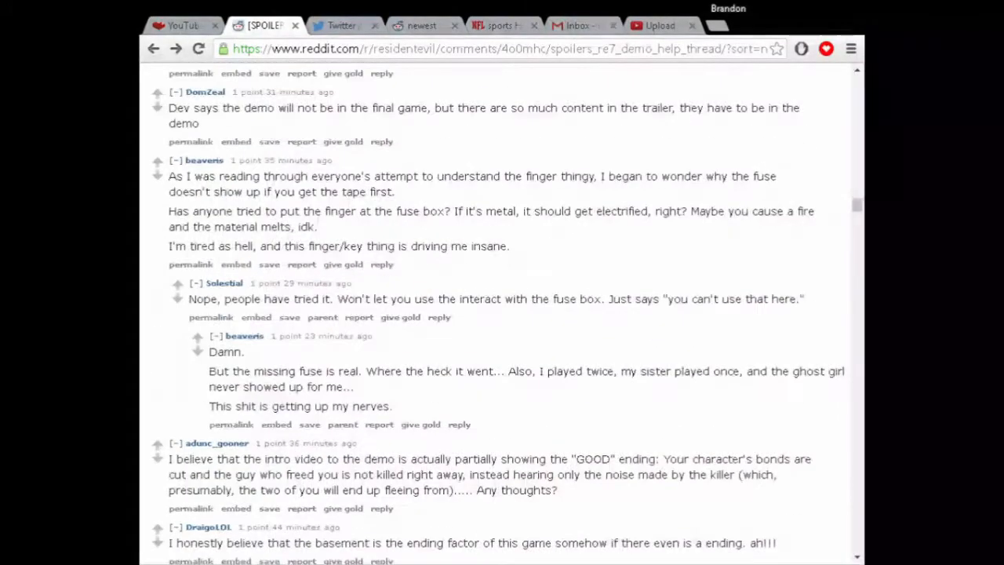
{"action": "scroll", "scroll_direction": "down", "scroll_amount": 3}
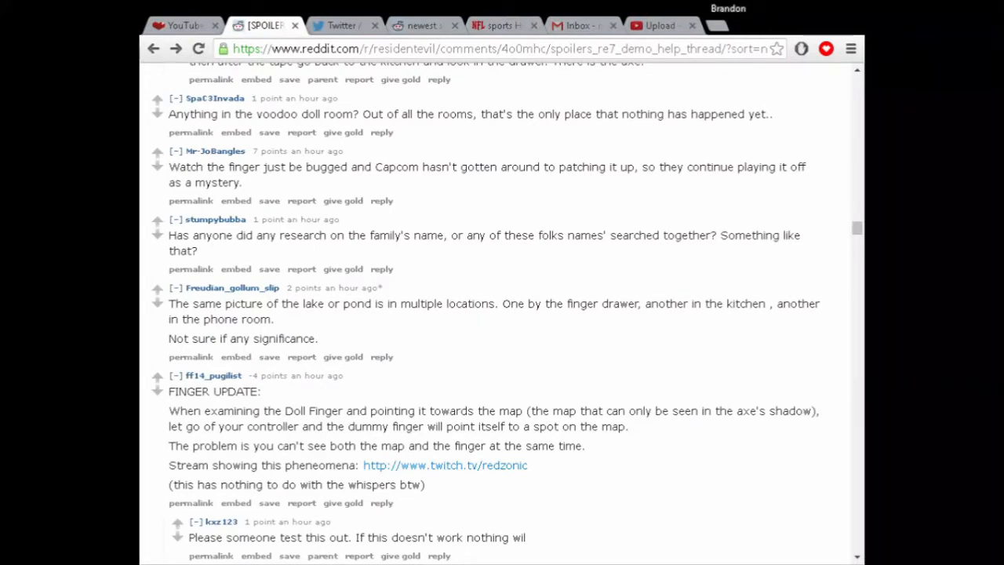
{"action": "scroll", "scroll_direction": "down", "scroll_amount": 3}
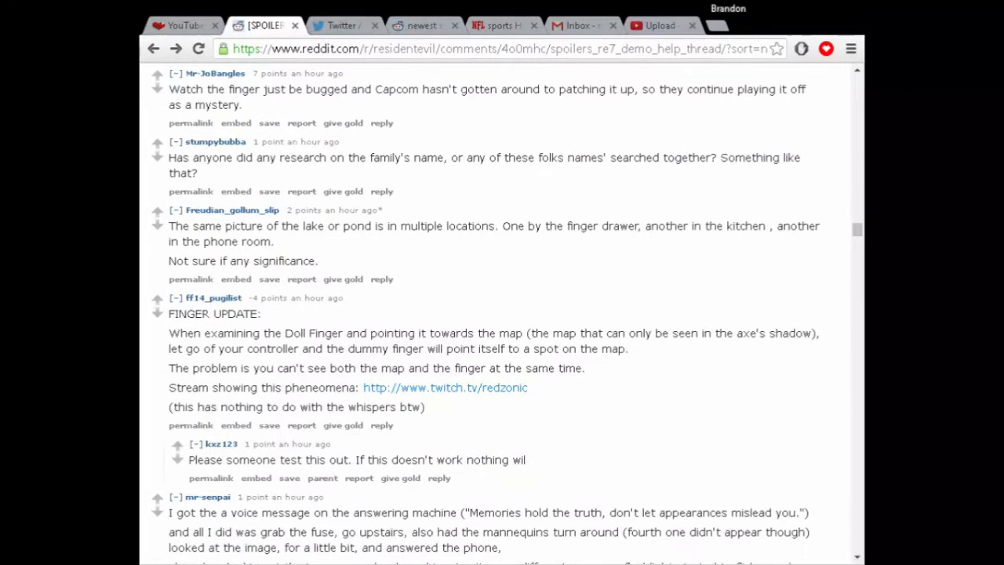
{"action": "left_click_drag", "start_coordinate": [223, 332], "coordinate": [470, 348]}
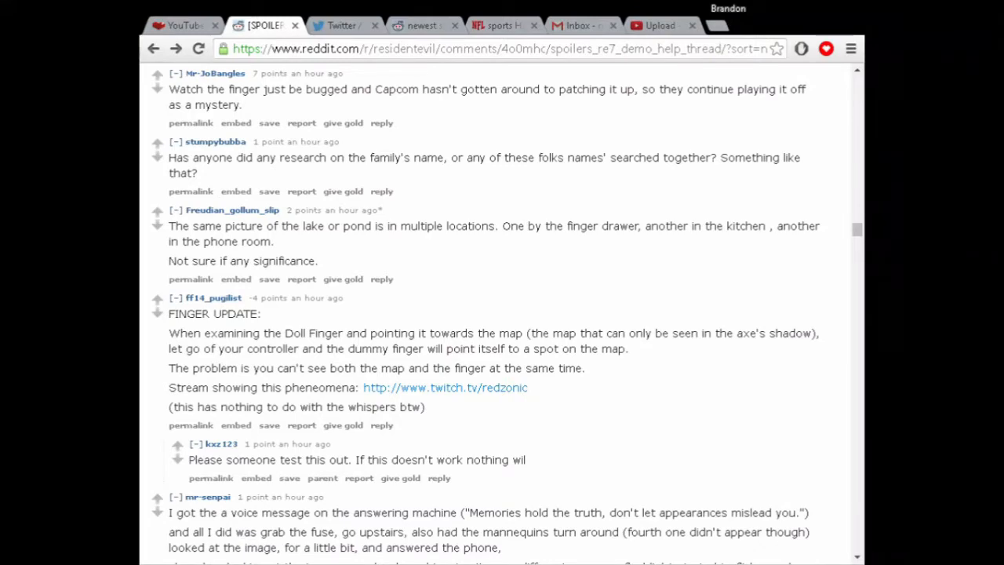
{"action": "scroll", "scroll_direction": "down", "scroll_amount": 3}
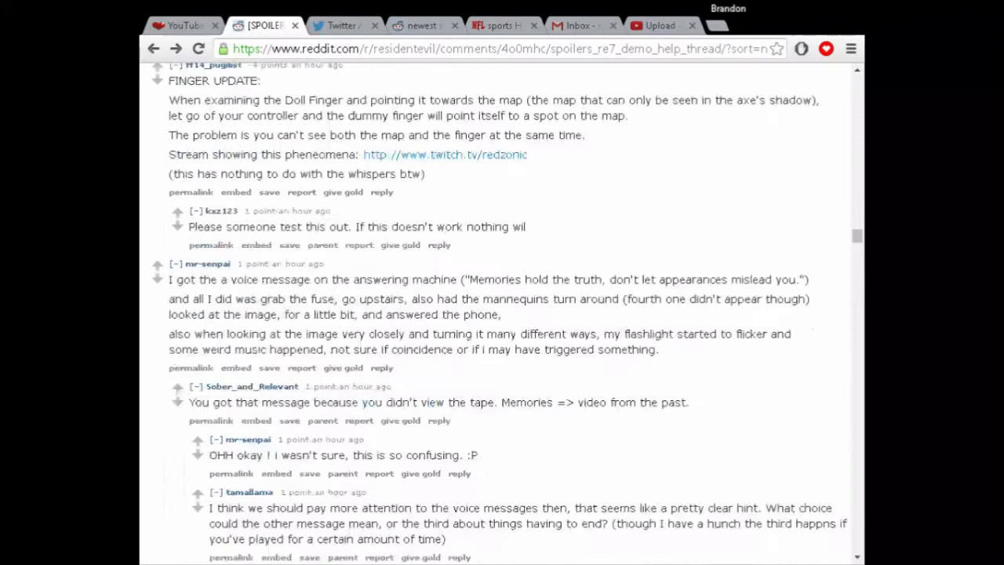
{"action": "left_click_drag", "start_coordinate": [470, 279], "coordinate": [749, 299]}
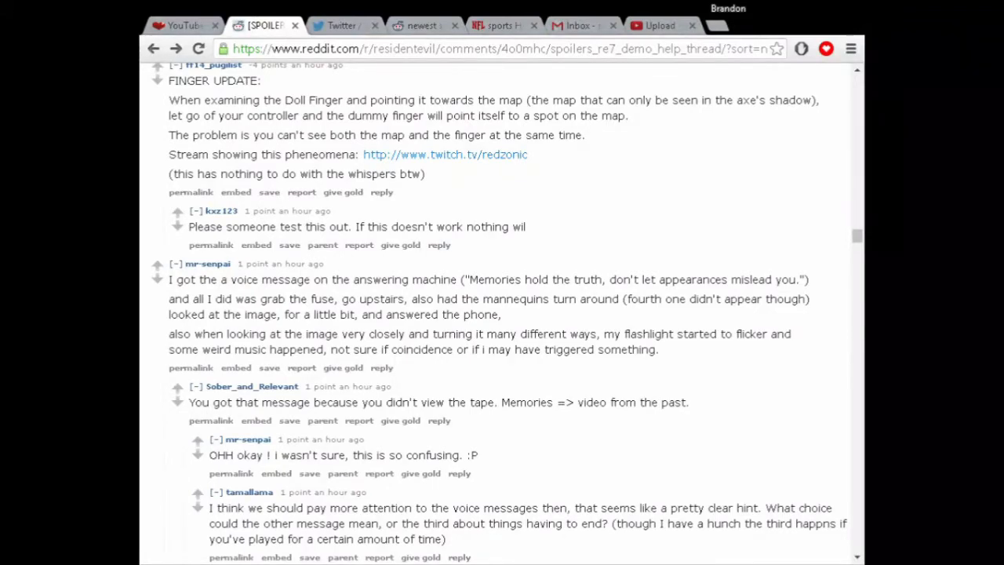
{"action": "scroll", "scroll_direction": "down", "scroll_amount": 3}
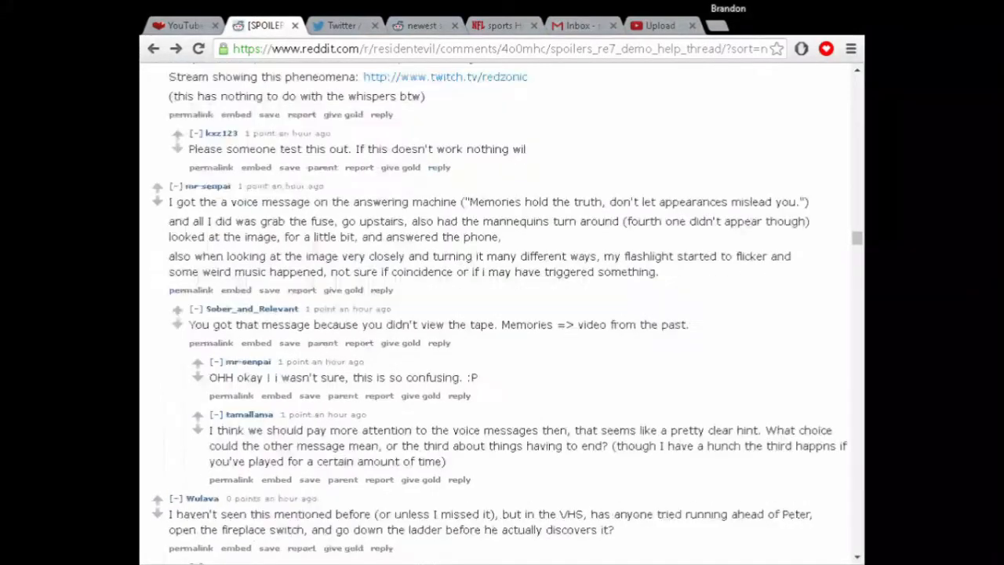
{"action": "scroll", "scroll_direction": "down", "scroll_amount": 3}
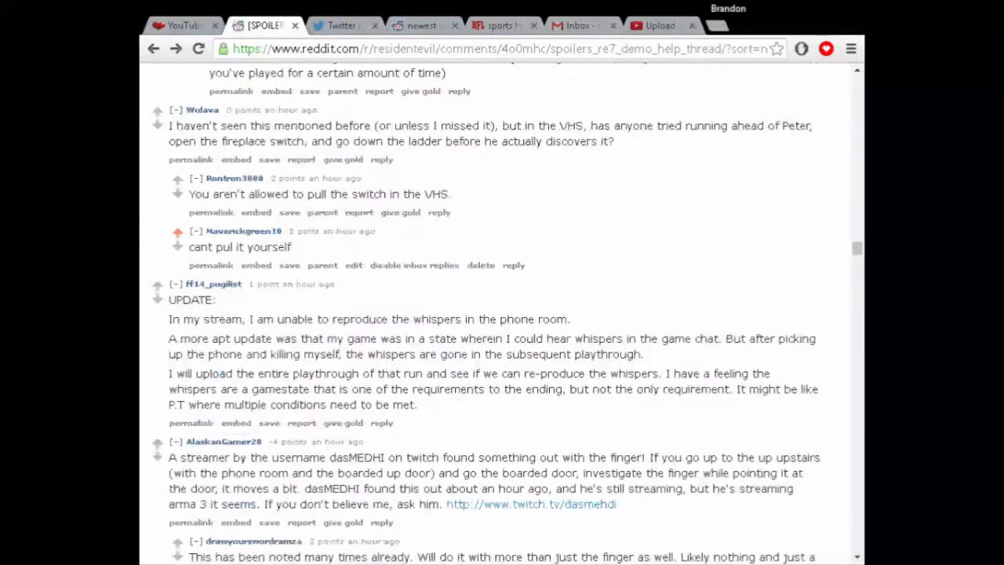
{"action": "scroll", "scroll_direction": "down", "scroll_amount": 3}
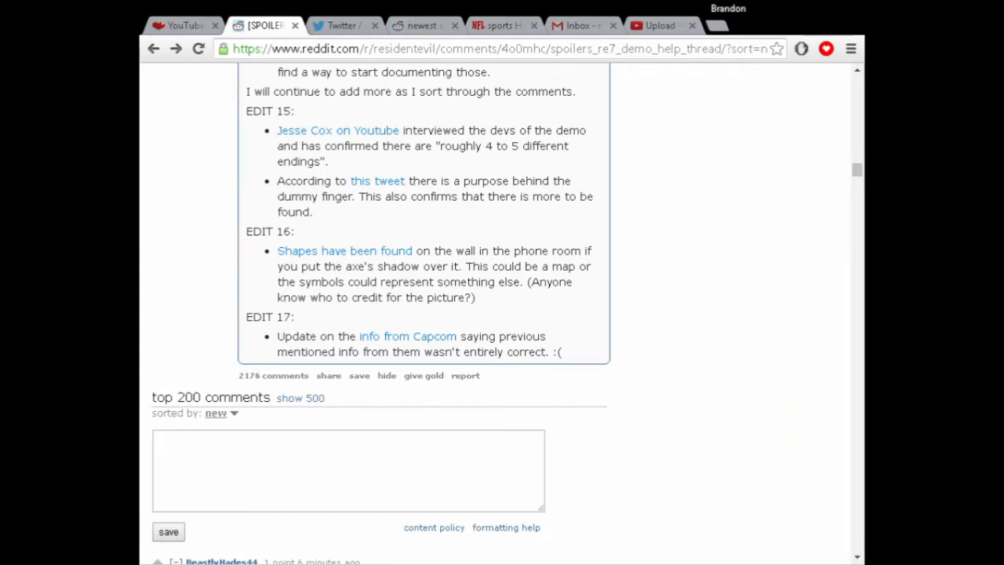
Scroll the other tab and open 'I think I figured out what the finger does. (serious)'.
{"action": "scroll", "scroll_direction": "down", "scroll_amount": 3}
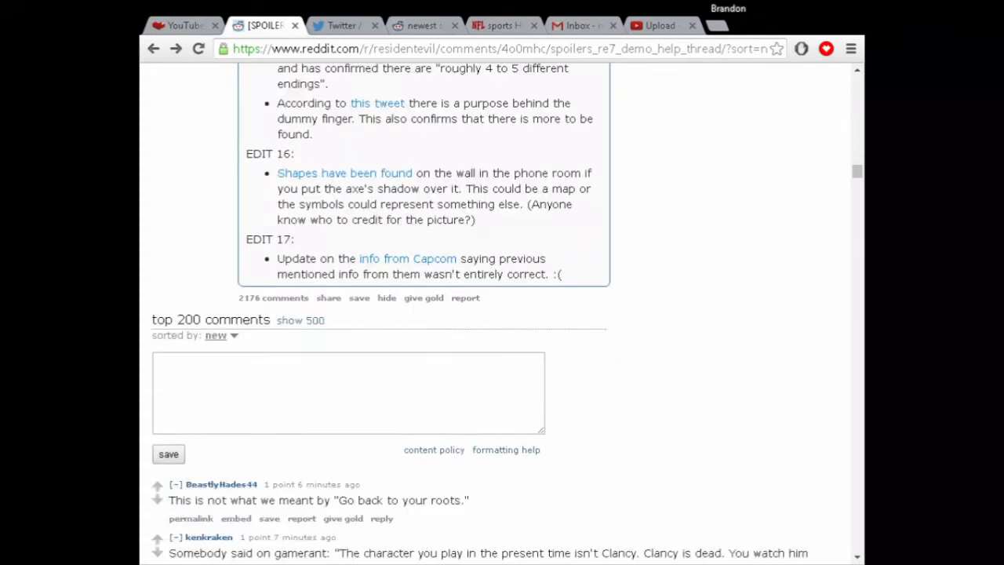
{"action": "scroll", "scroll_direction": "down", "scroll_amount": 3}
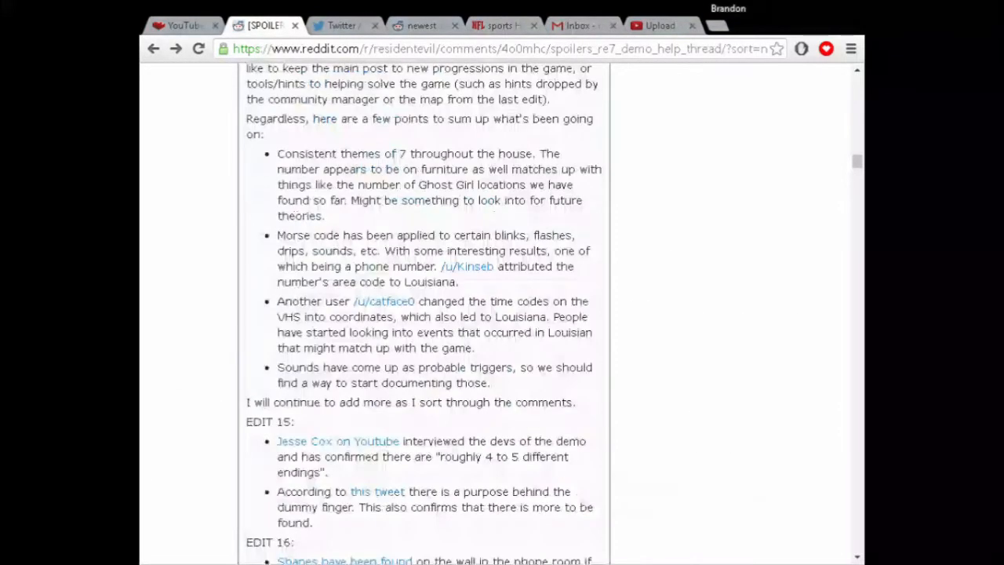
{"action": "left_click", "coordinate": [422, 25]}
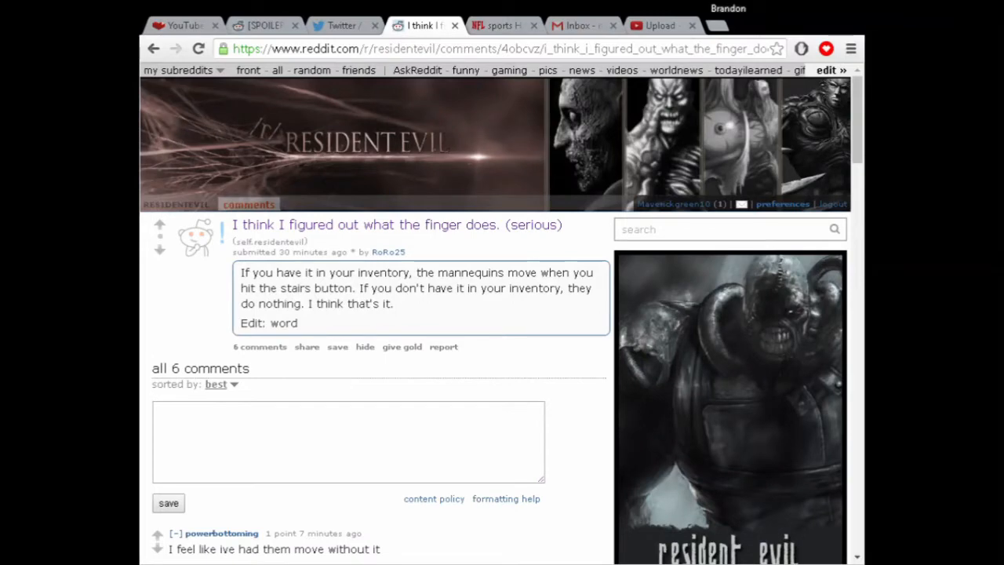
Scroll the finger-theory post's comments, then return to r/residentevil/new.
{"action": "scroll", "scroll_direction": "down", "scroll_amount": 3}
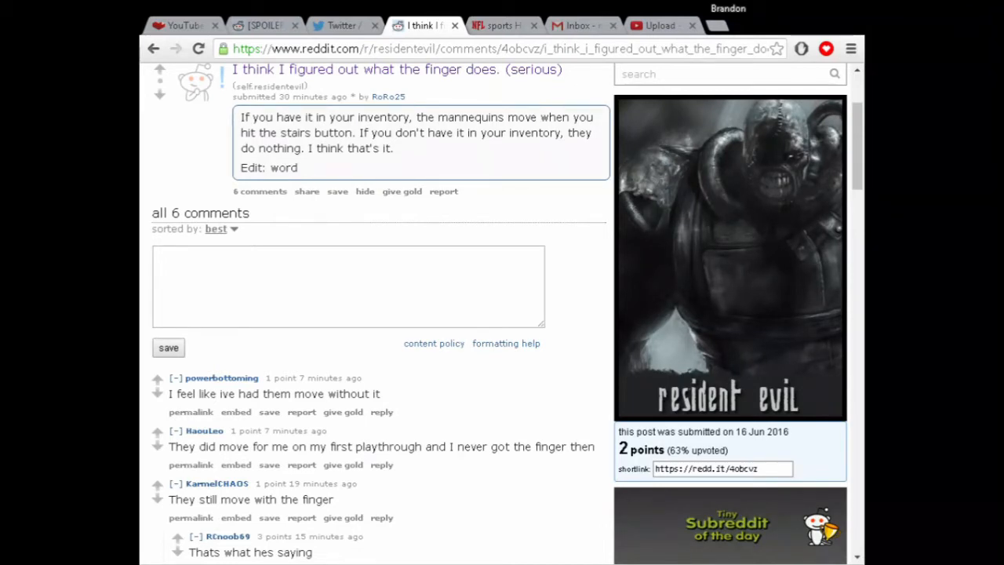
{"action": "scroll", "scroll_direction": "down", "scroll_amount": 3}
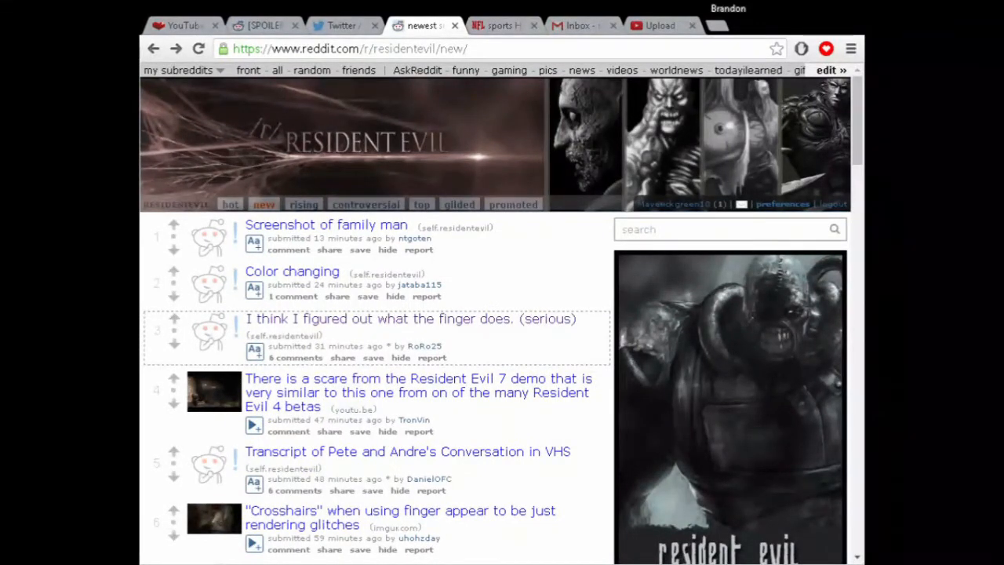
Open the youtu.be Resident Evil 3.5 HD All Beta link from the RE4 betas post.
{"action": "scroll", "scroll_direction": "down", "scroll_amount": 3}
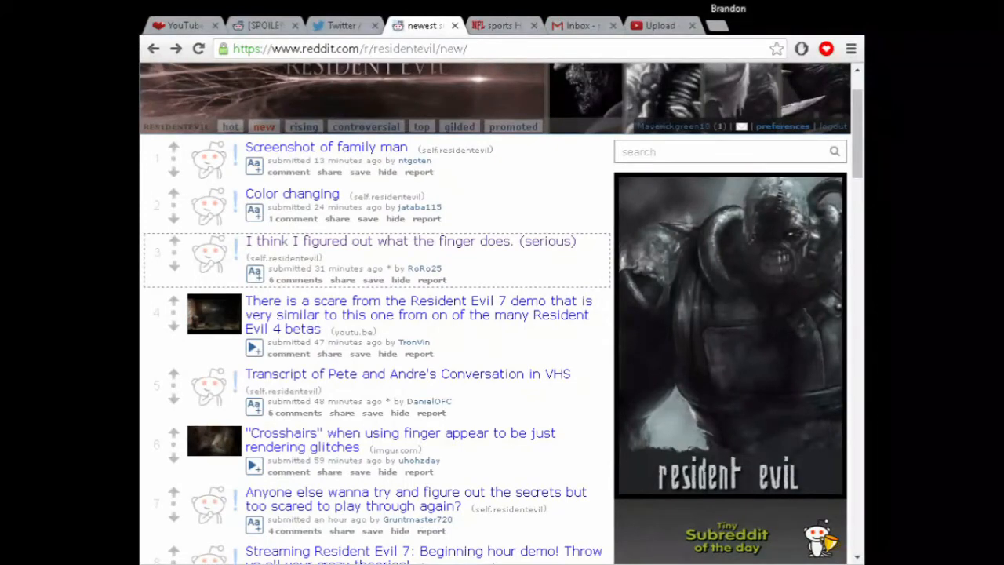
{"action": "left_click", "coordinate": [419, 314]}
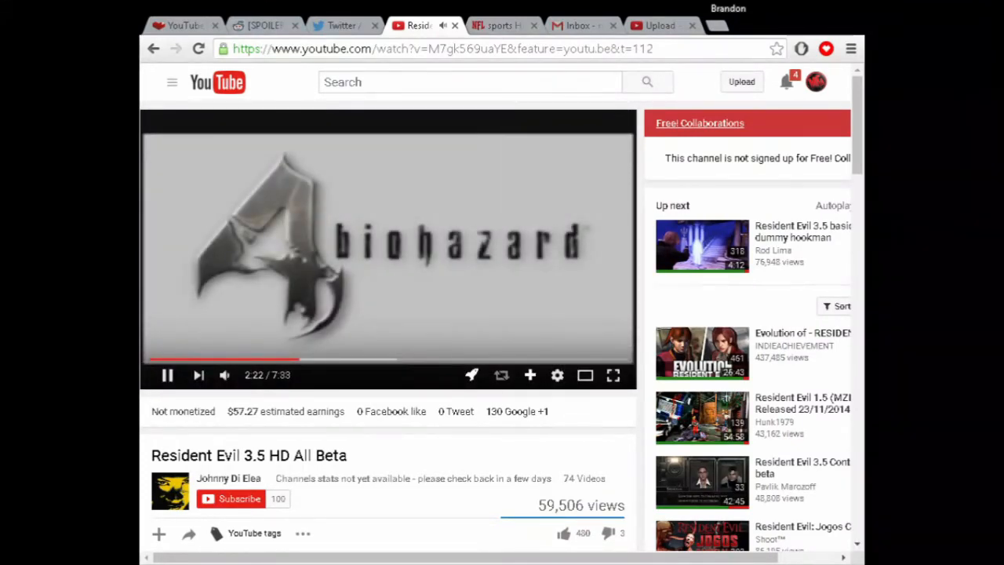
Scroll the beta video page to its tags and comments, then return to r/residentevil/new.
{"action": "scroll", "scroll_direction": "down", "scroll_amount": 3}
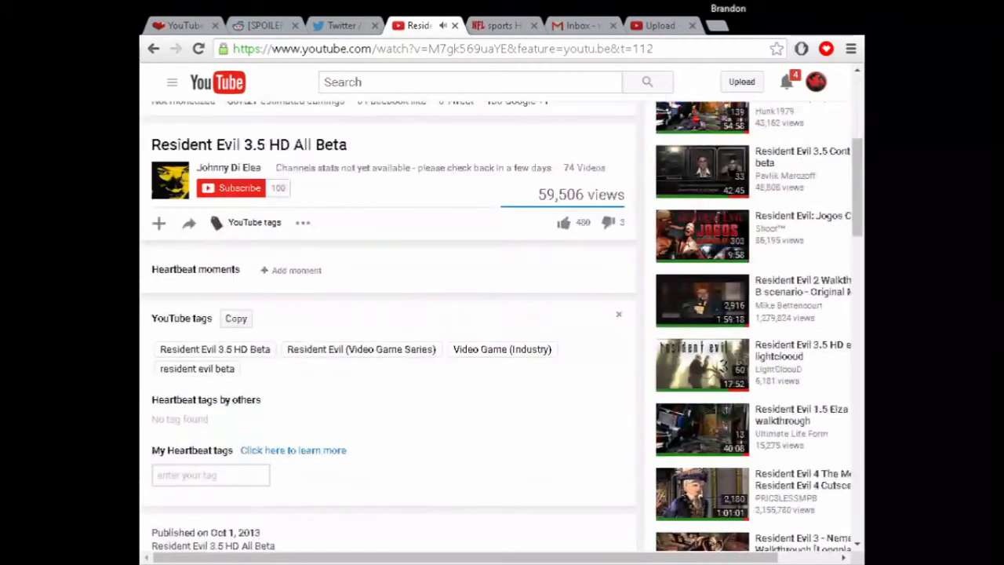
{"action": "scroll", "scroll_direction": "down", "scroll_amount": 3}
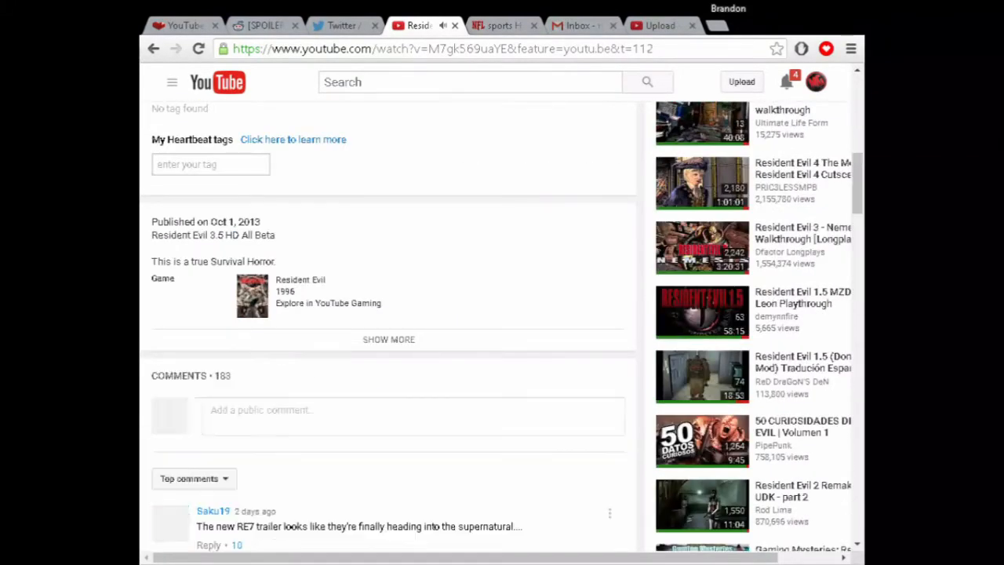
{"action": "scroll", "scroll_direction": "down", "scroll_amount": 3}
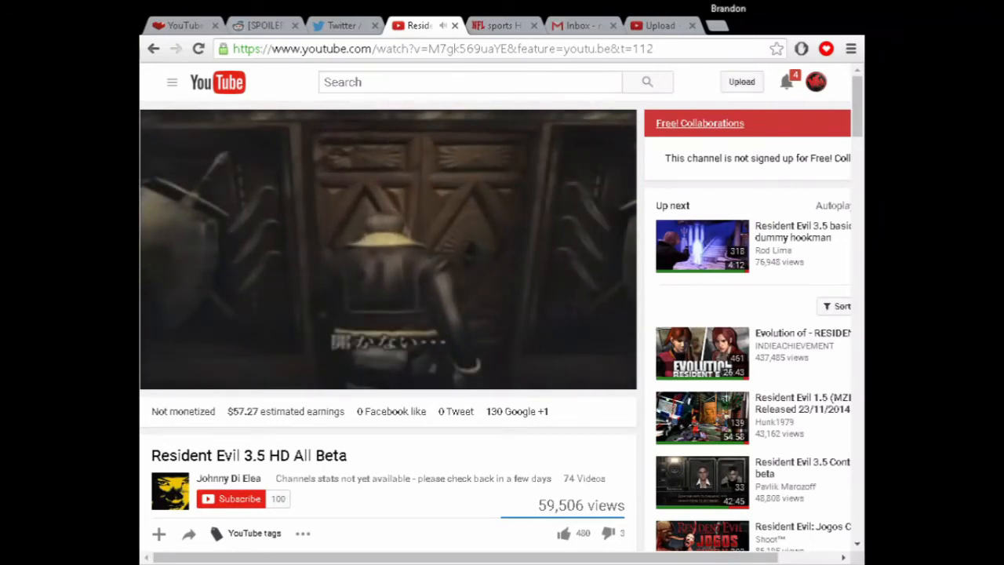
{"action": "scroll", "scroll_direction": "down", "scroll_amount": 3}
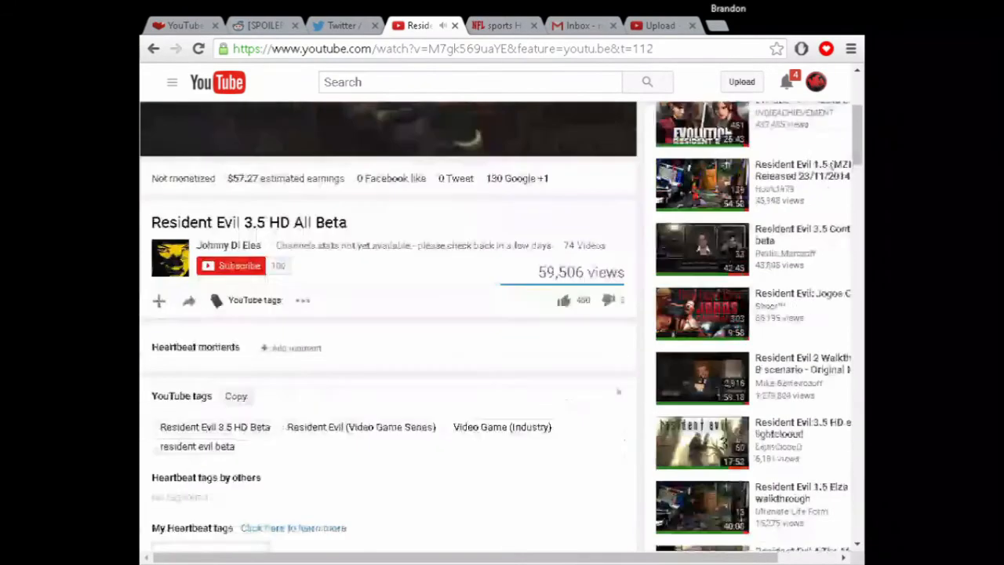
{"action": "scroll", "scroll_direction": "down", "scroll_amount": 3}
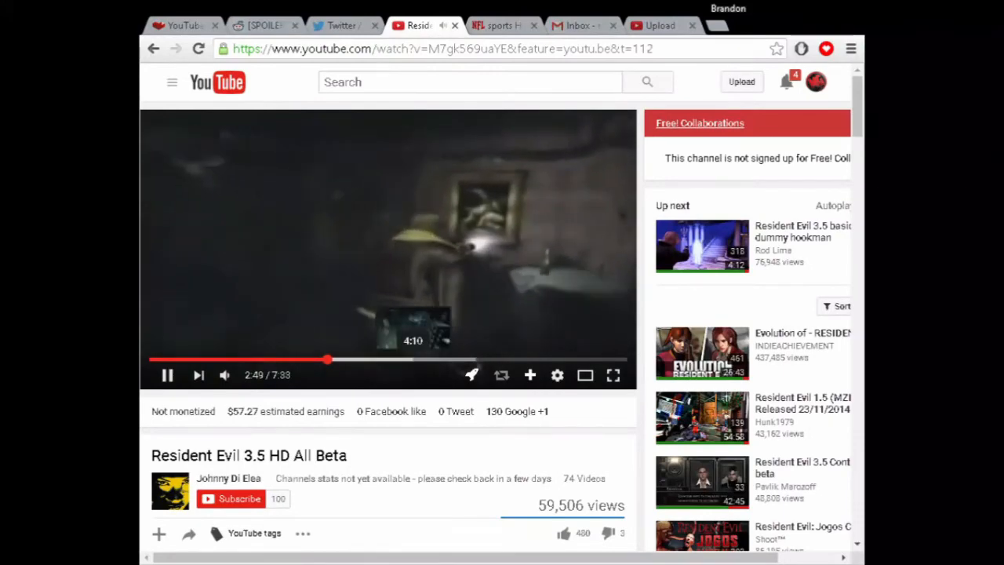
{"action": "left_click", "coordinate": [520, 360]}
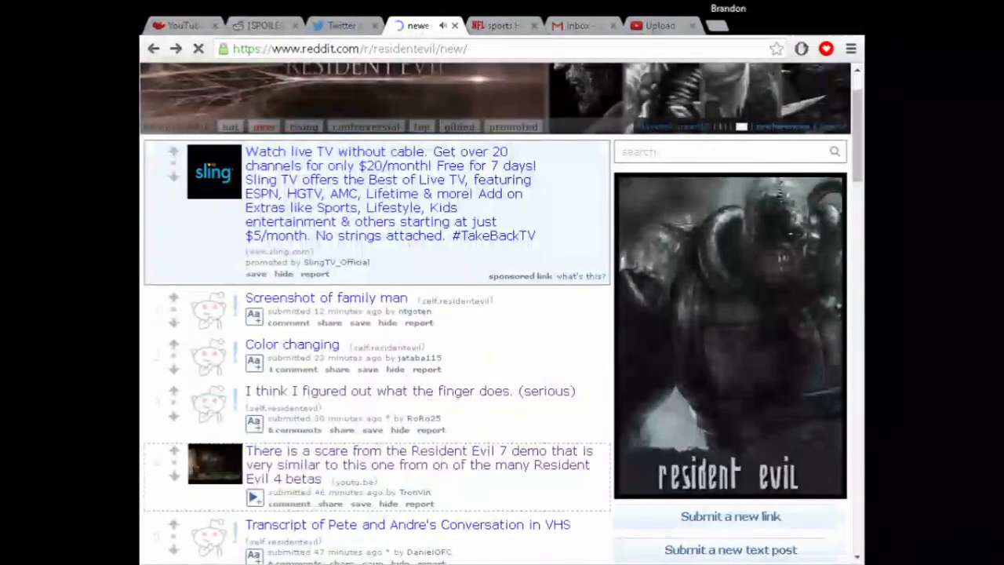
{"action": "scroll", "scroll_direction": "down", "scroll_amount": 3}
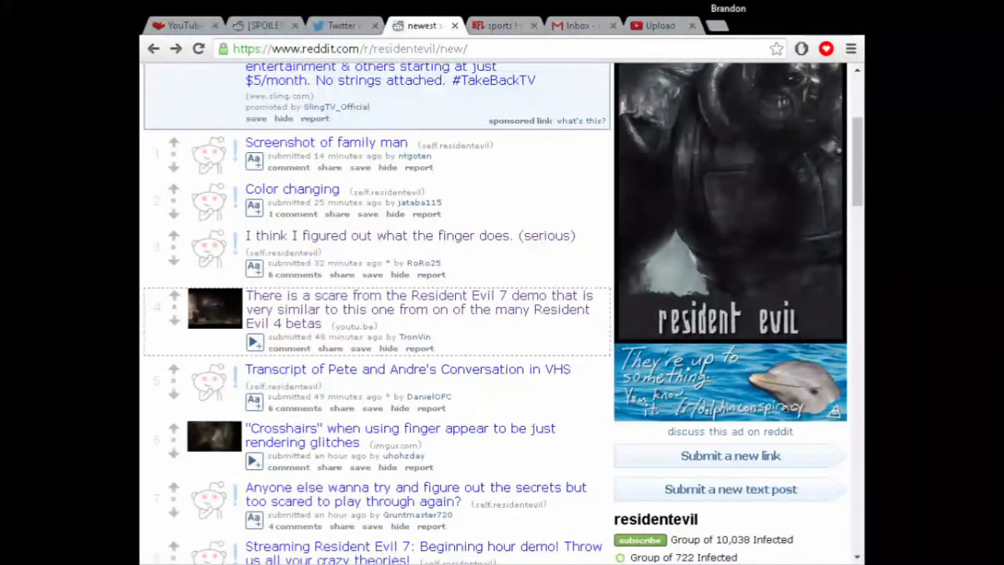
{"action": "left_click", "coordinate": [418, 309]}
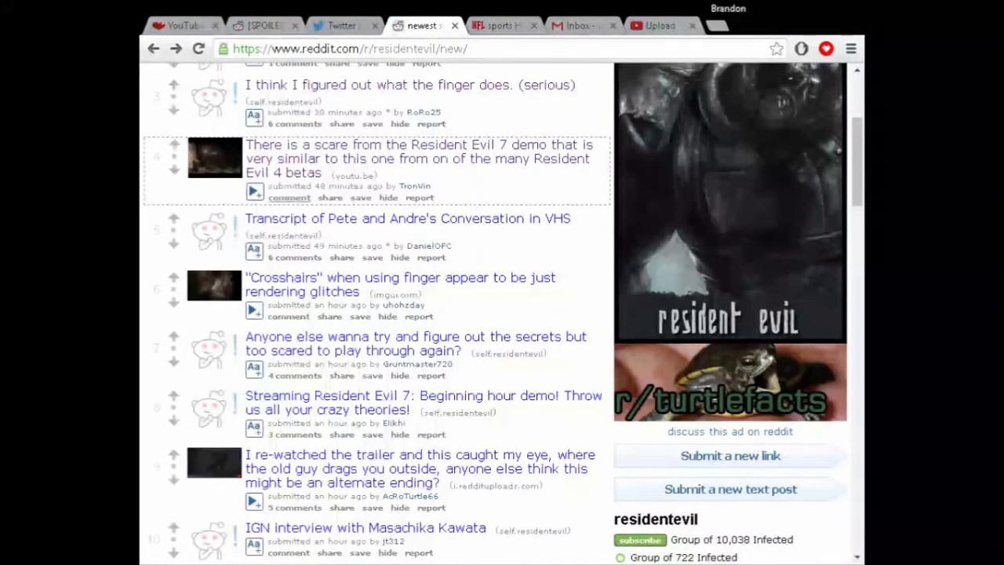
{"action": "scroll", "scroll_direction": "up", "scroll_amount": 3}
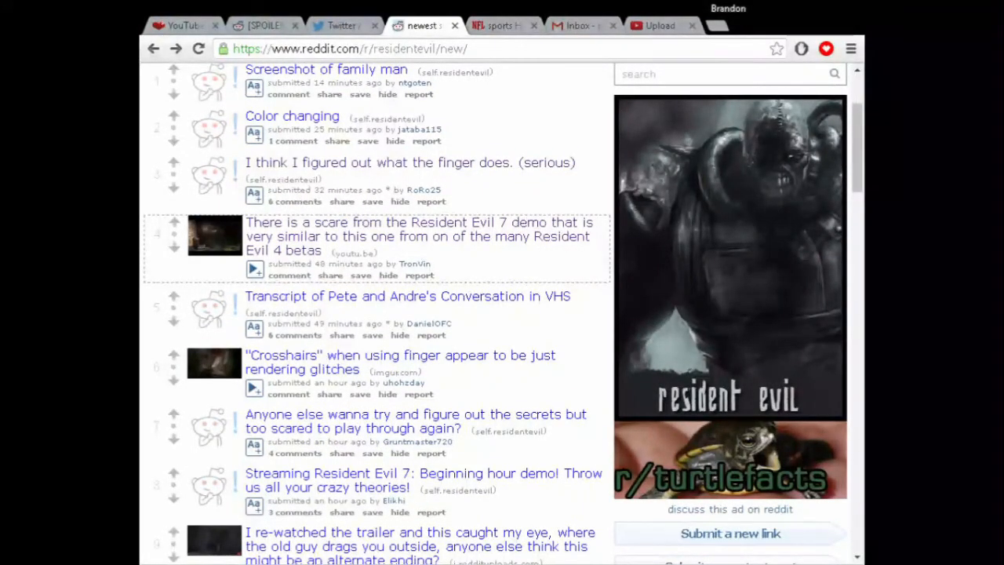
{"action": "scroll", "scroll_direction": "down", "scroll_amount": 3}
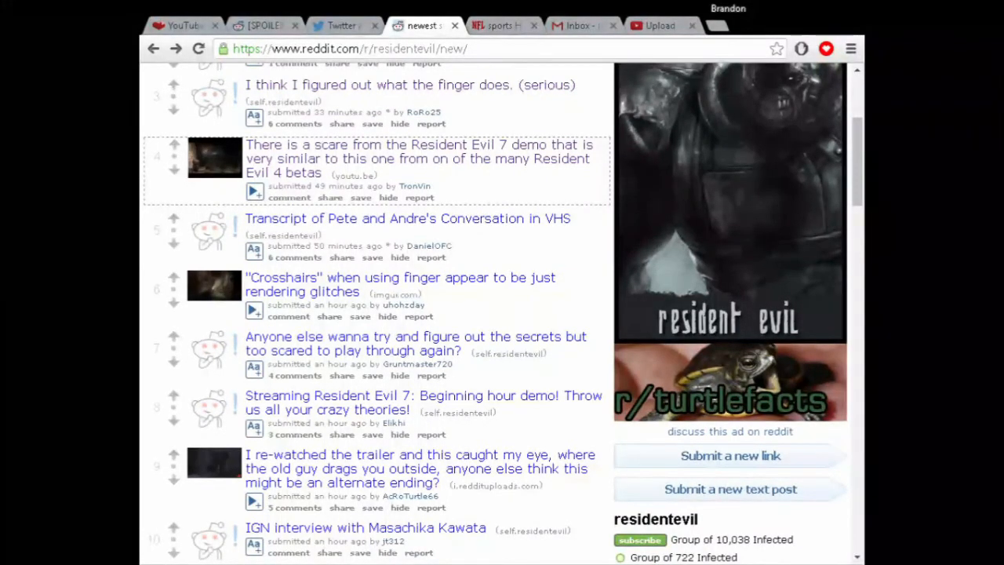
{"action": "scroll", "scroll_direction": "down", "scroll_amount": 3}
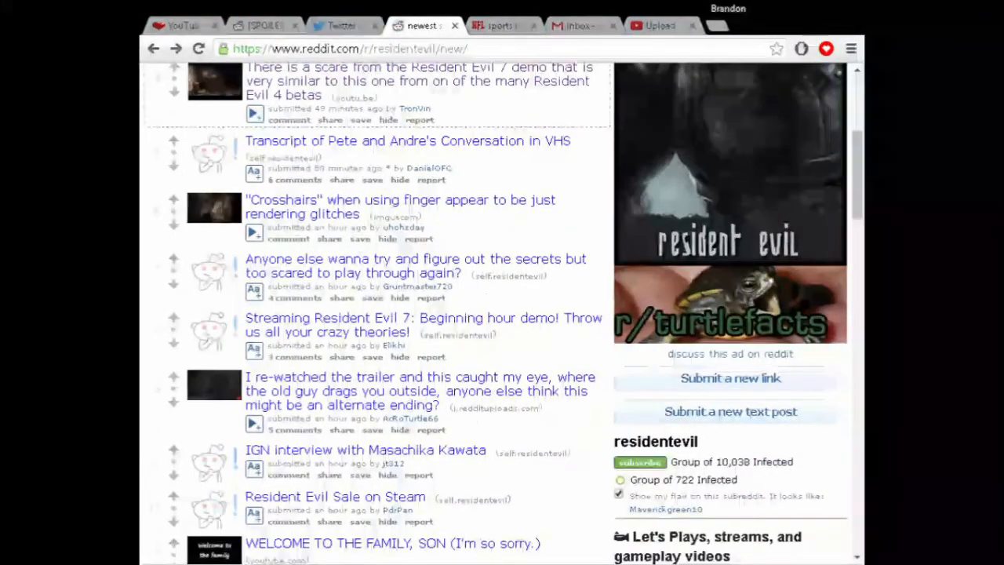
{"action": "scroll", "scroll_direction": "down", "scroll_amount": 3}
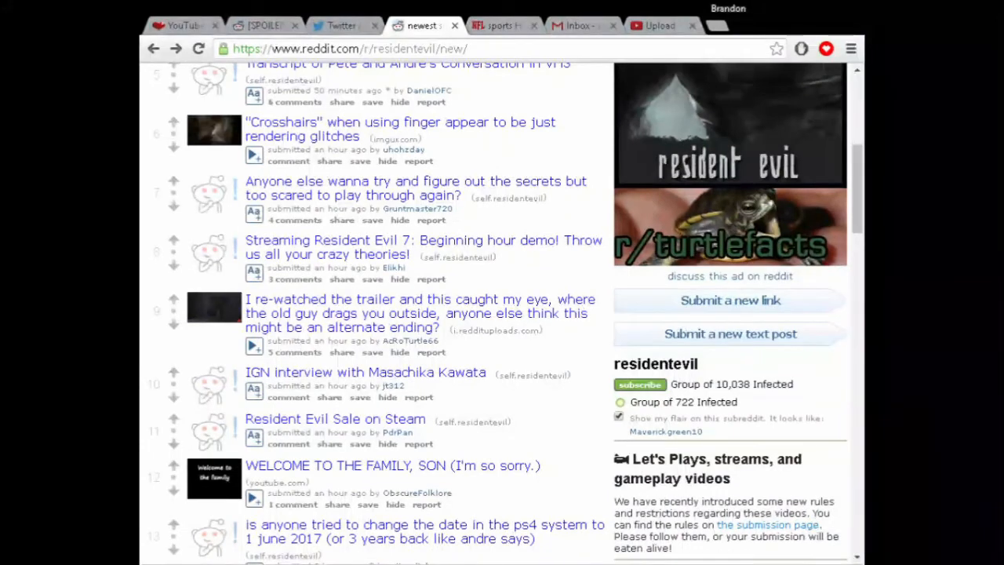
{"action": "scroll", "scroll_direction": "down", "scroll_amount": 3}
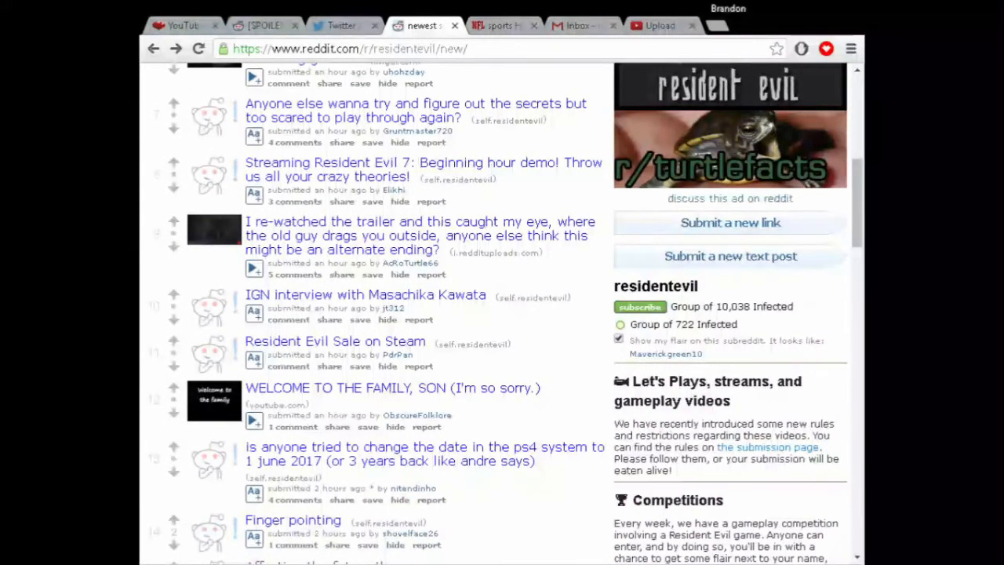
{"action": "scroll", "scroll_direction": "down", "scroll_amount": 3}
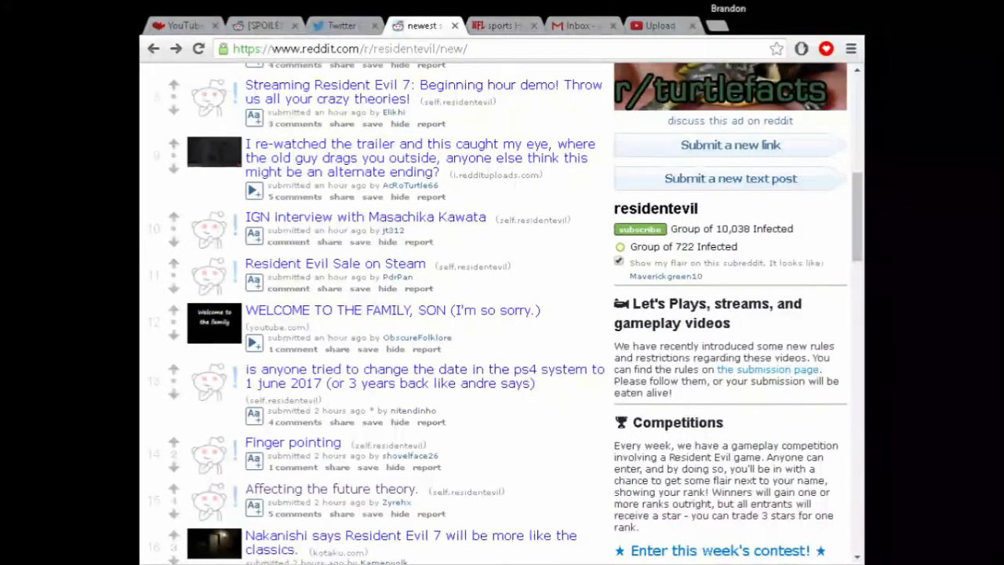
{"action": "scroll", "scroll_direction": "down", "scroll_amount": 3}
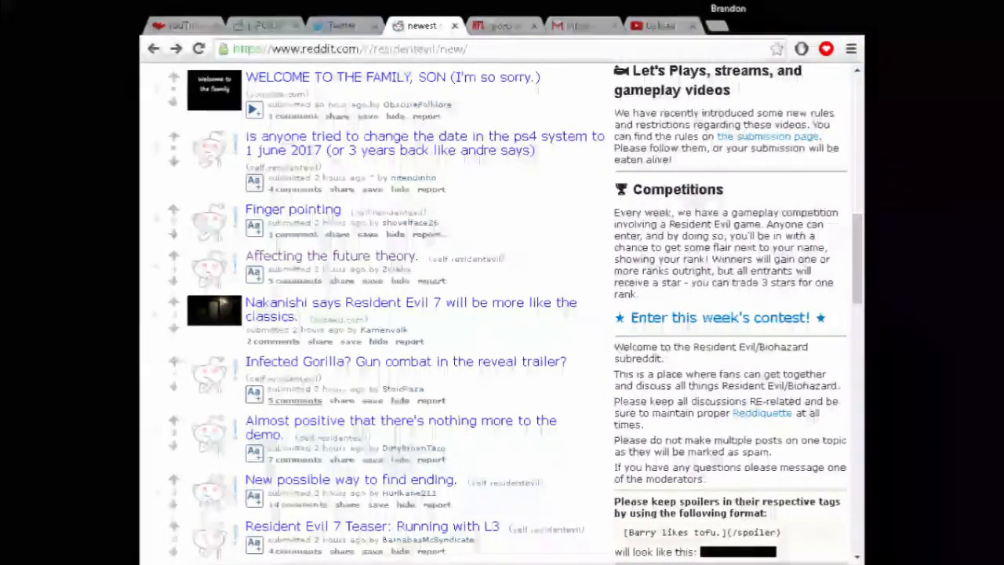
{"action": "scroll", "scroll_direction": "down", "scroll_amount": 3}
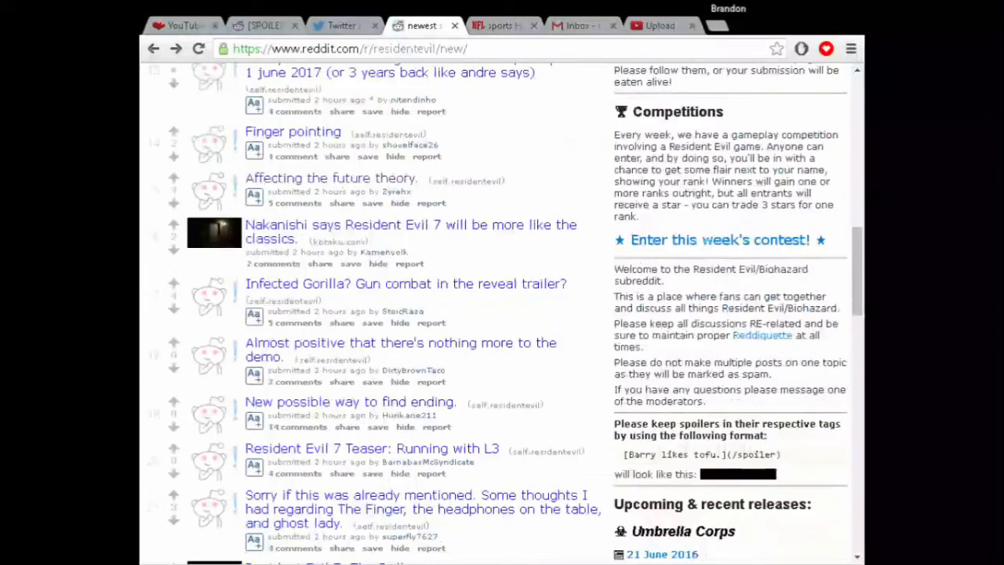